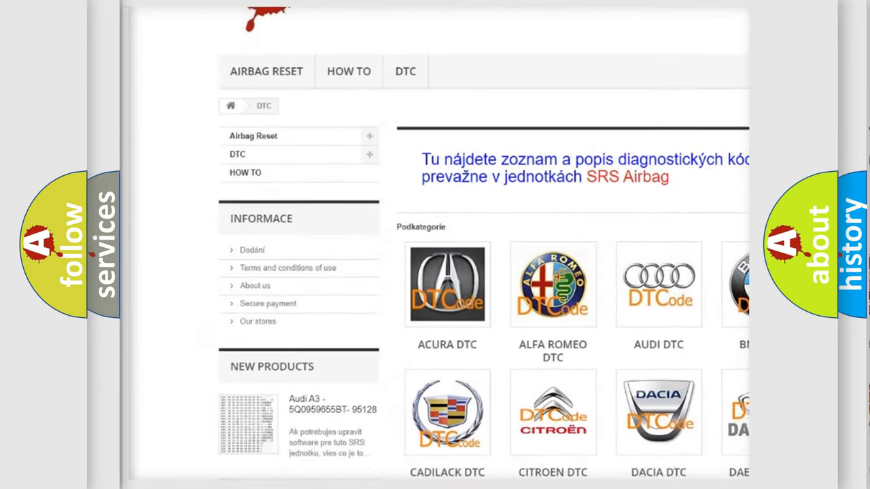
scroll("down", 3)
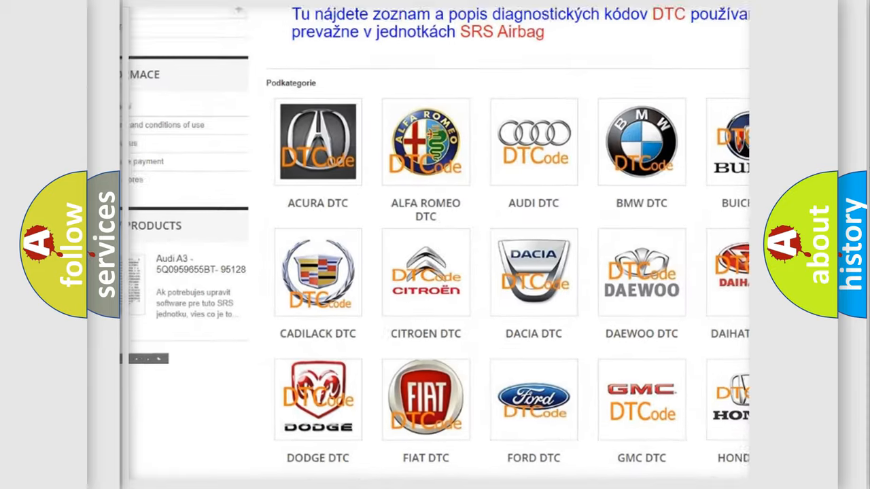
scroll("down", 3)
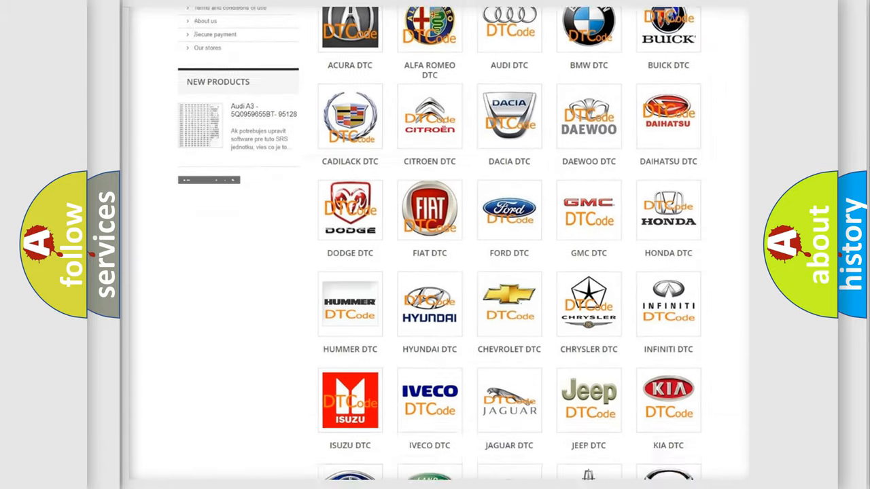
scroll("down", 3)
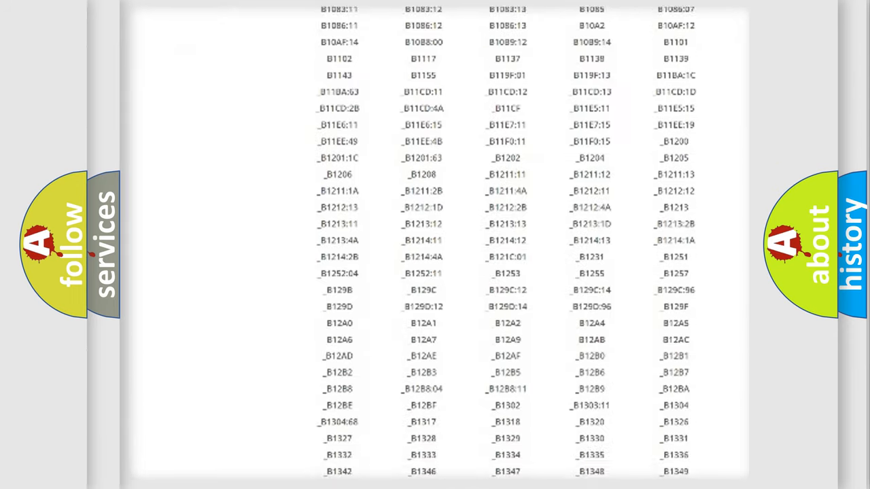
scroll("down", 3)
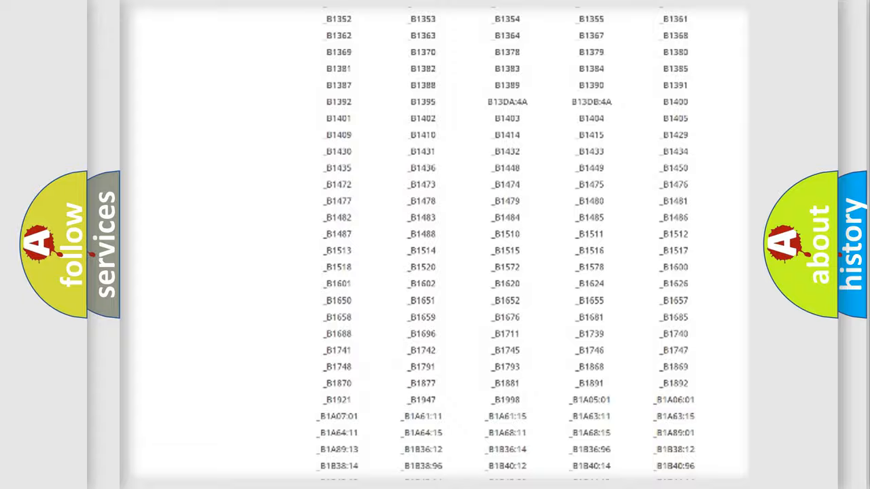